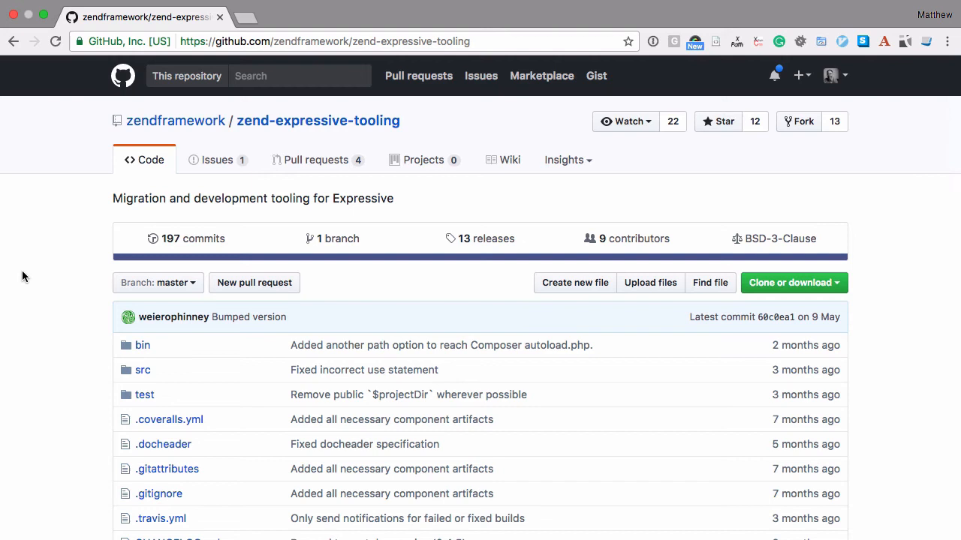
scroll("down", 3)
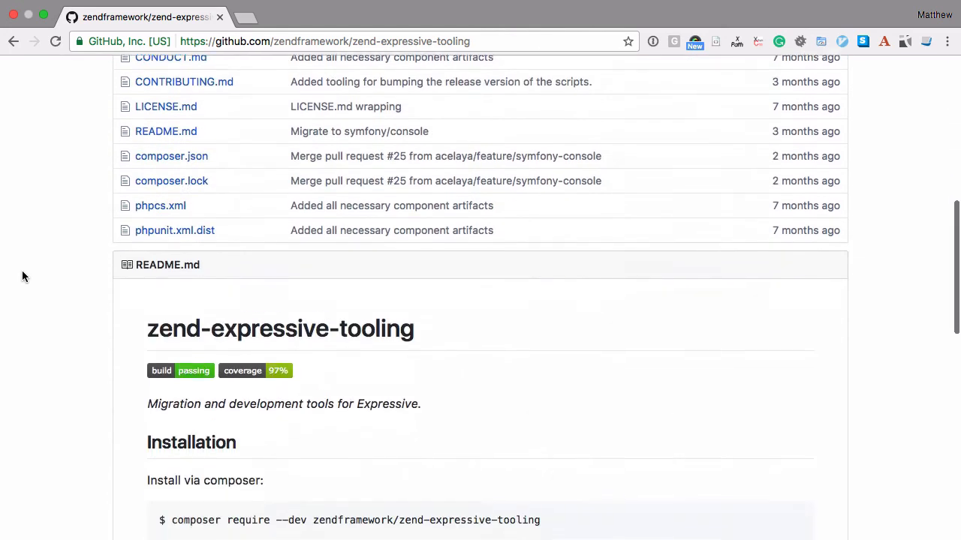
scroll("down", 3)
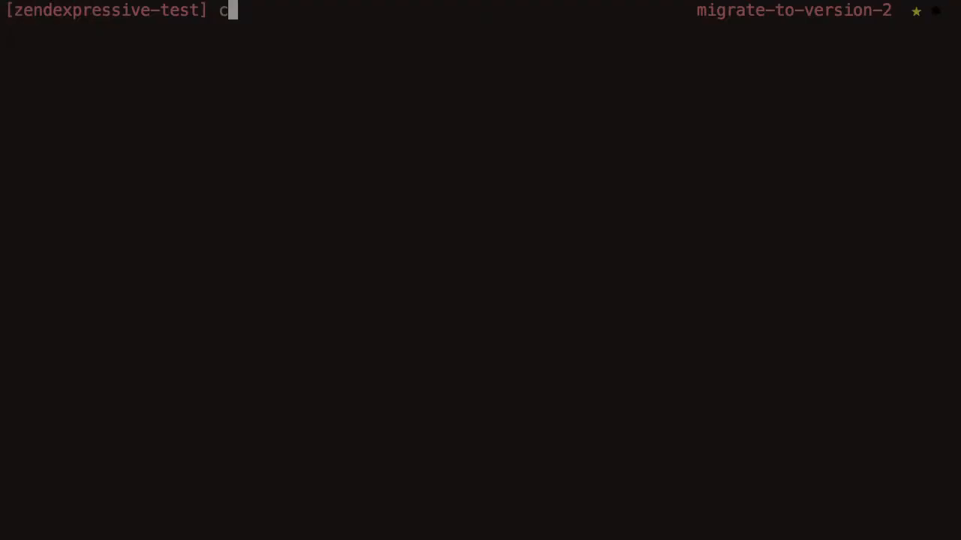
type("omposer update")
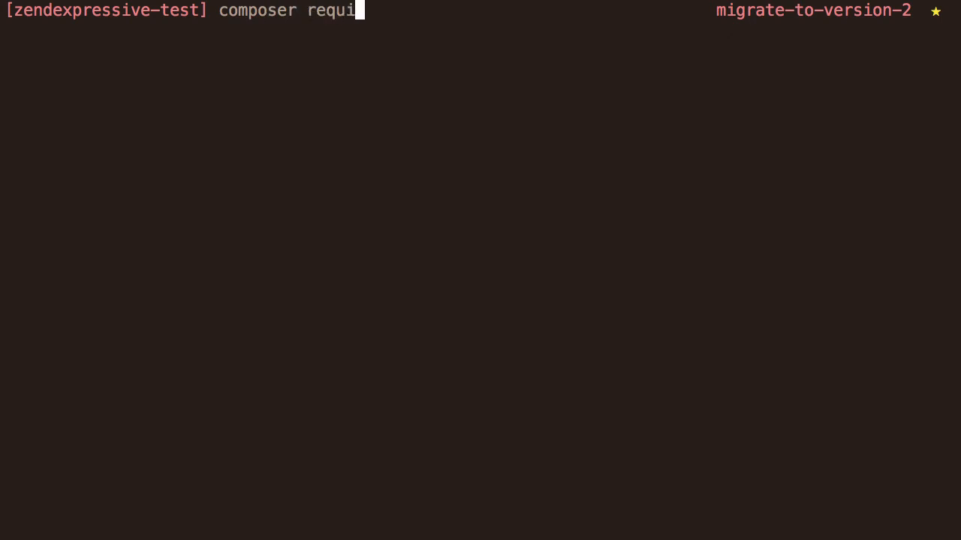
type("re --dev")
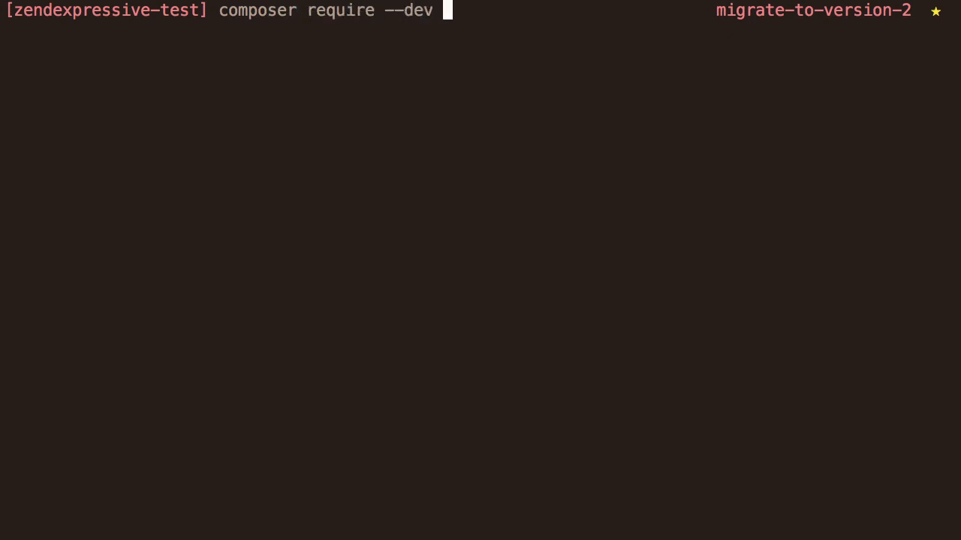
type("\"zendfr")
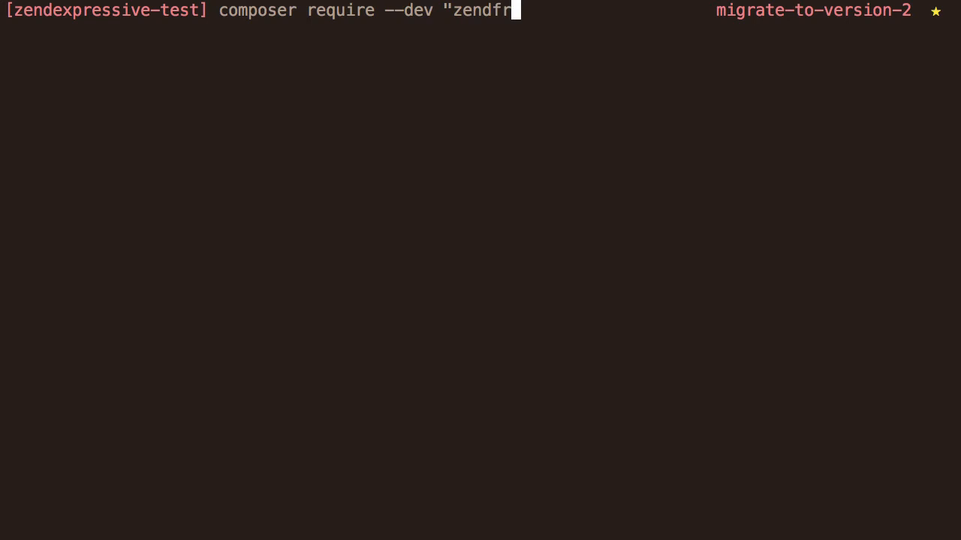
type("amework")
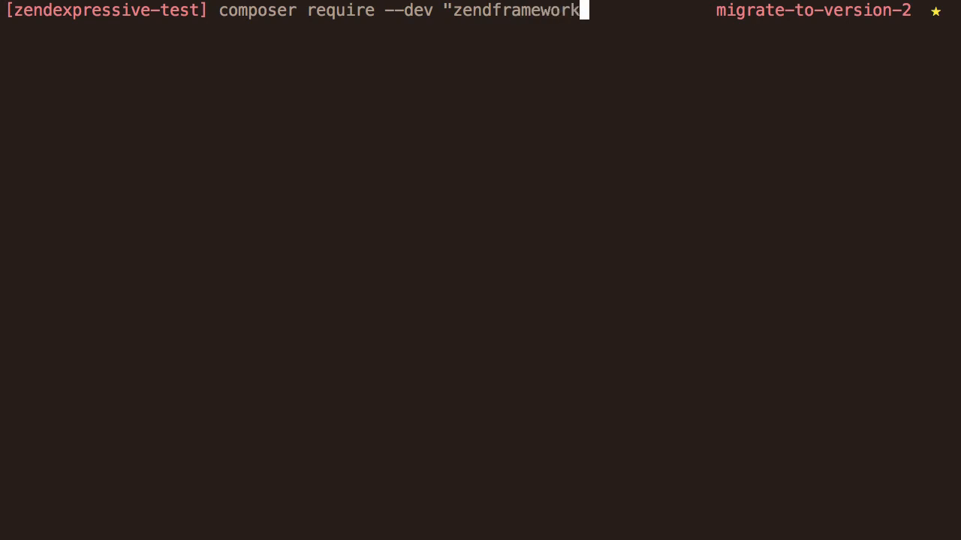
type("/zend-expressive")
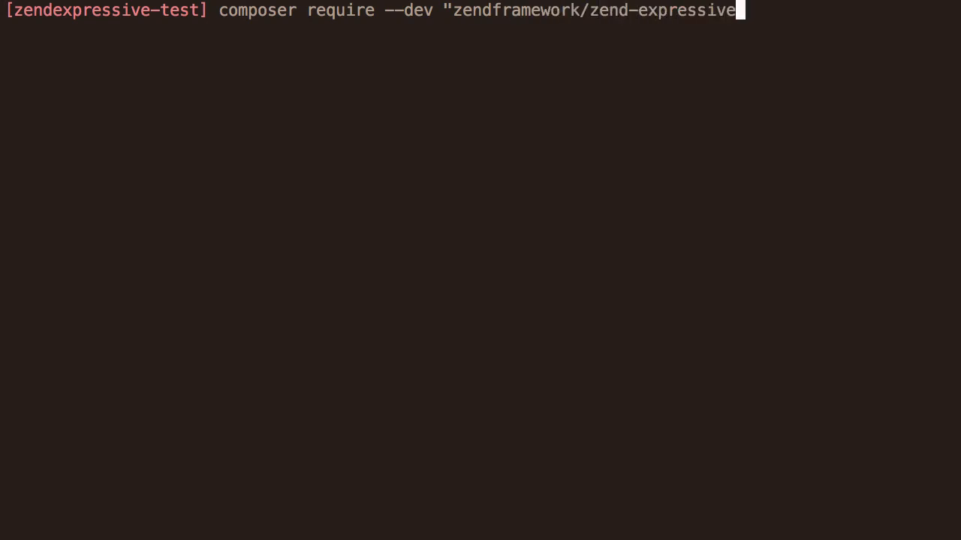
type("-tooling\"")
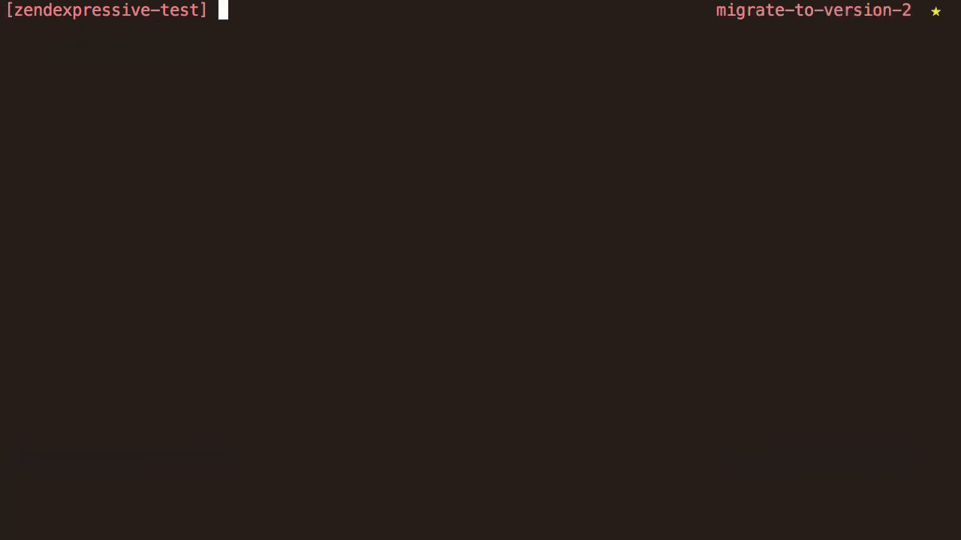
type("./v")
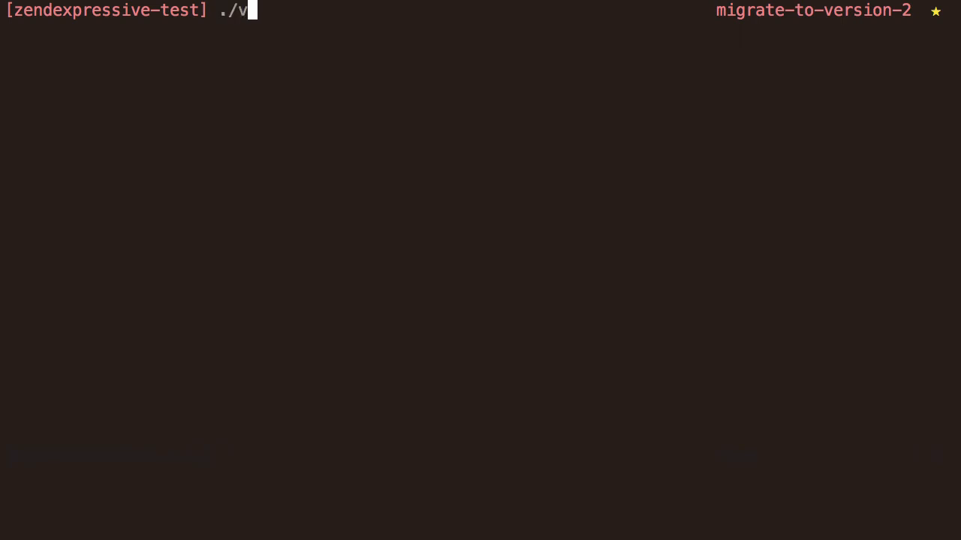
type("endor/bin/")
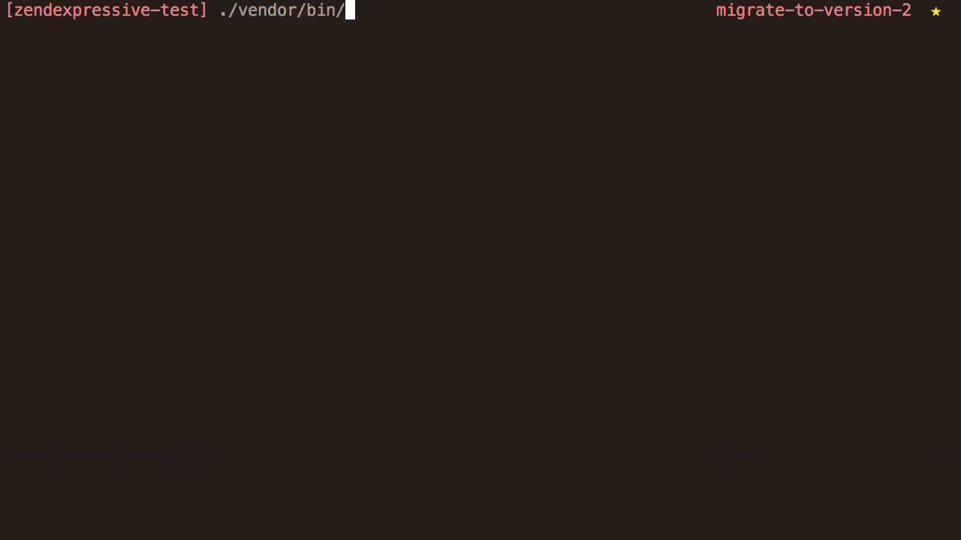
type("expressive")
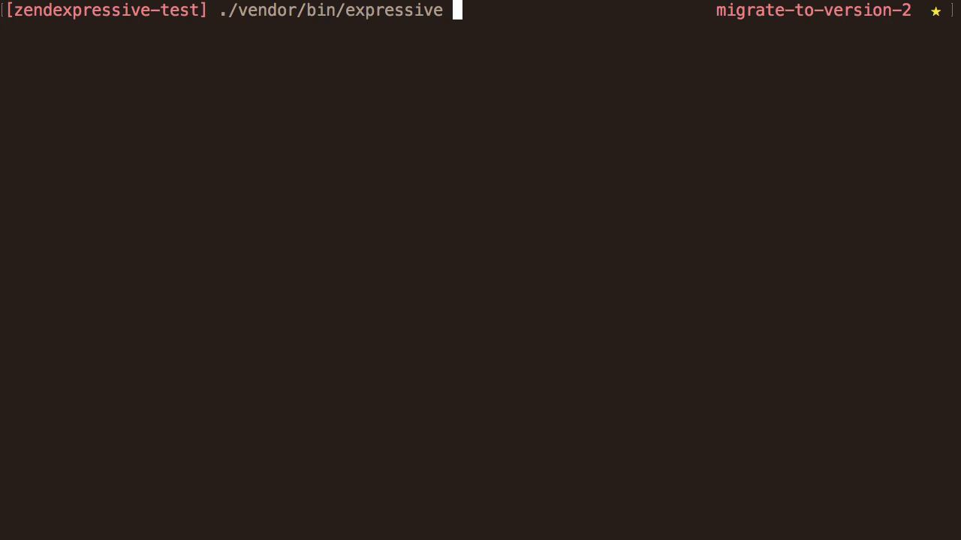
type("migrate:pipe")
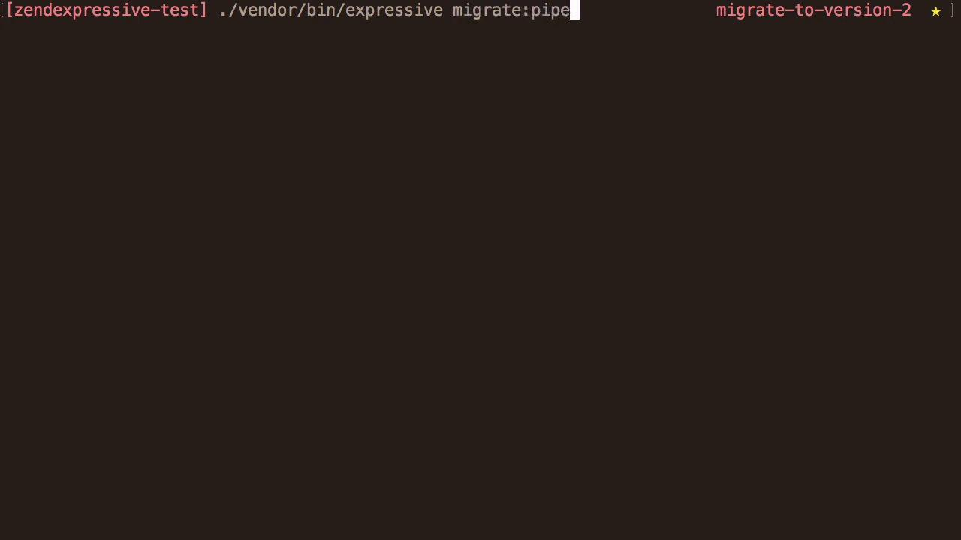